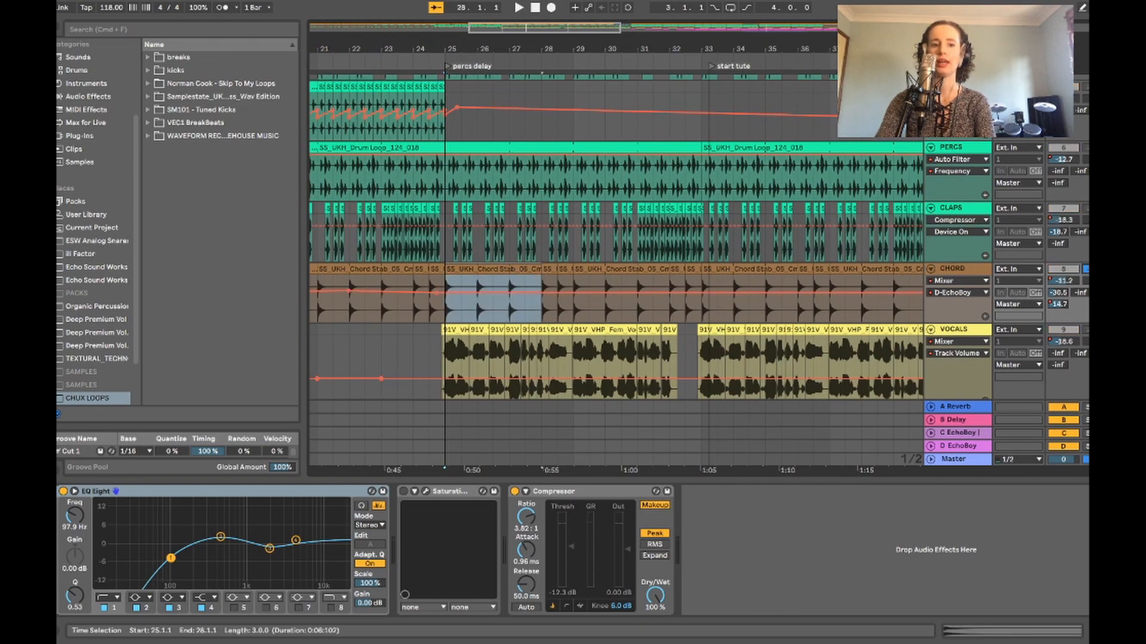
Open the CHORD track's Chord Stab clip in Clip View to show its sample and warp settings
double_click(497, 299)
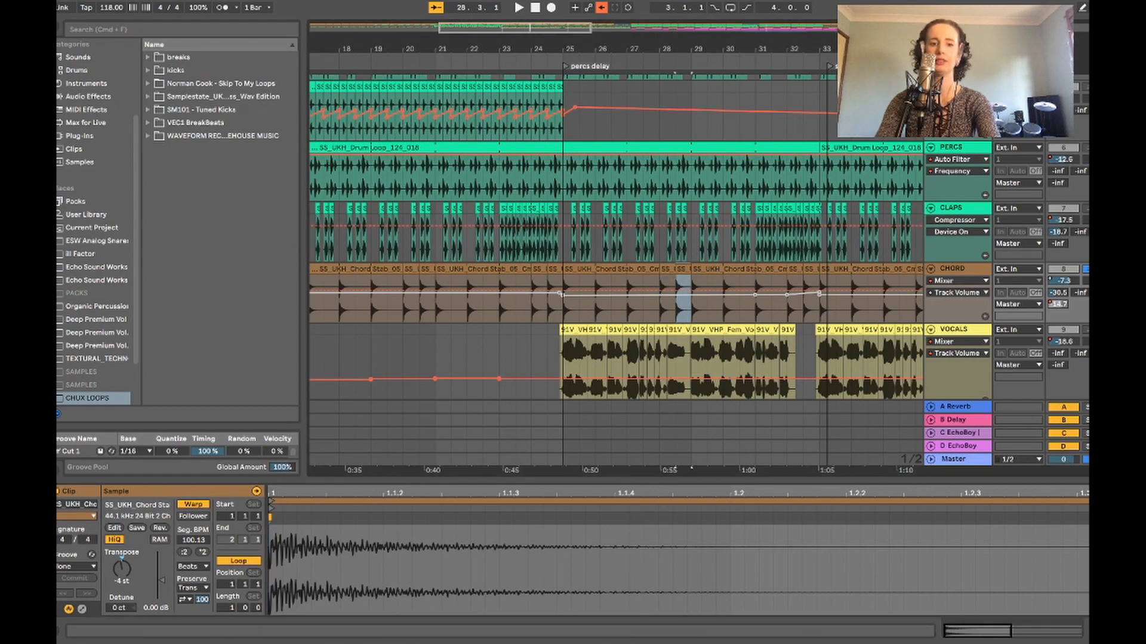
left_click_drag(566, 293, 683, 293)
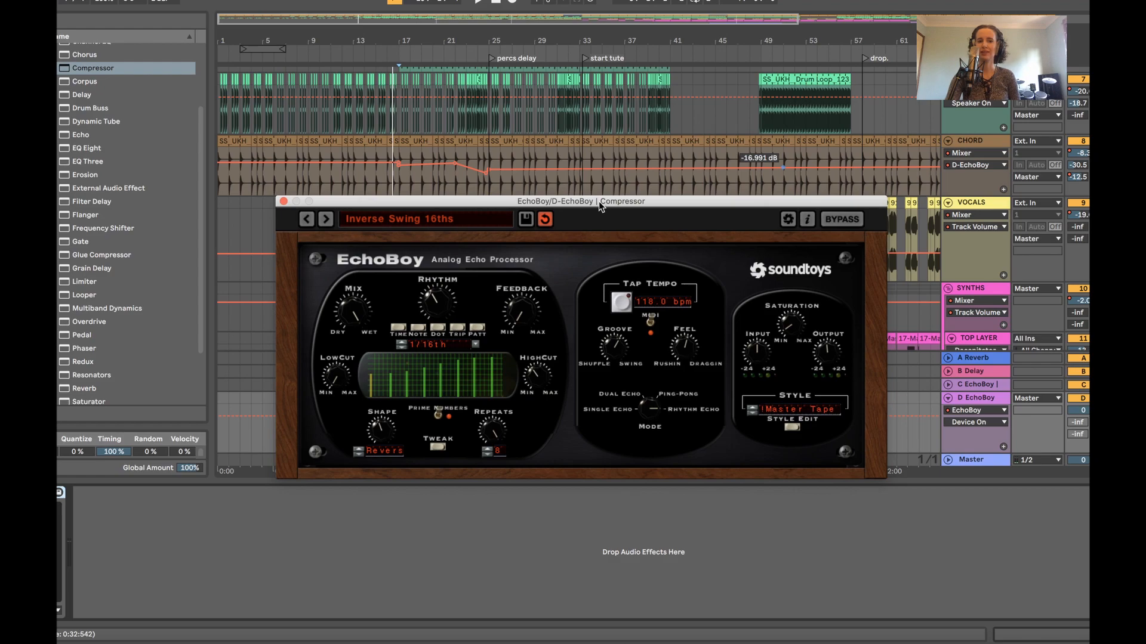
mouse_move(397, 232)
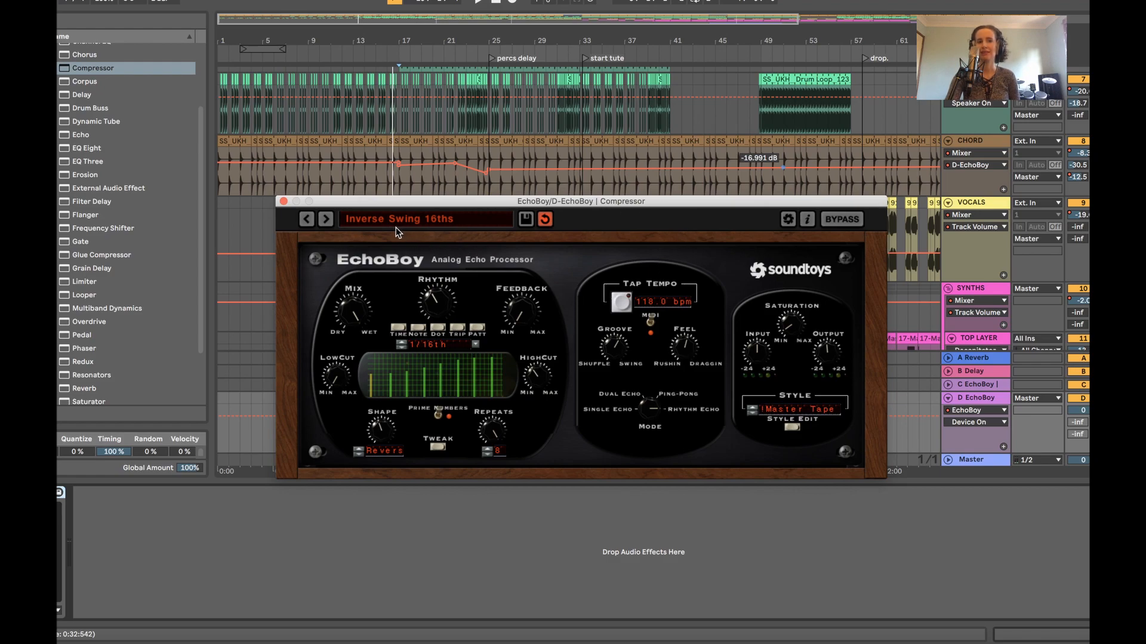
mouse_move(387, 239)
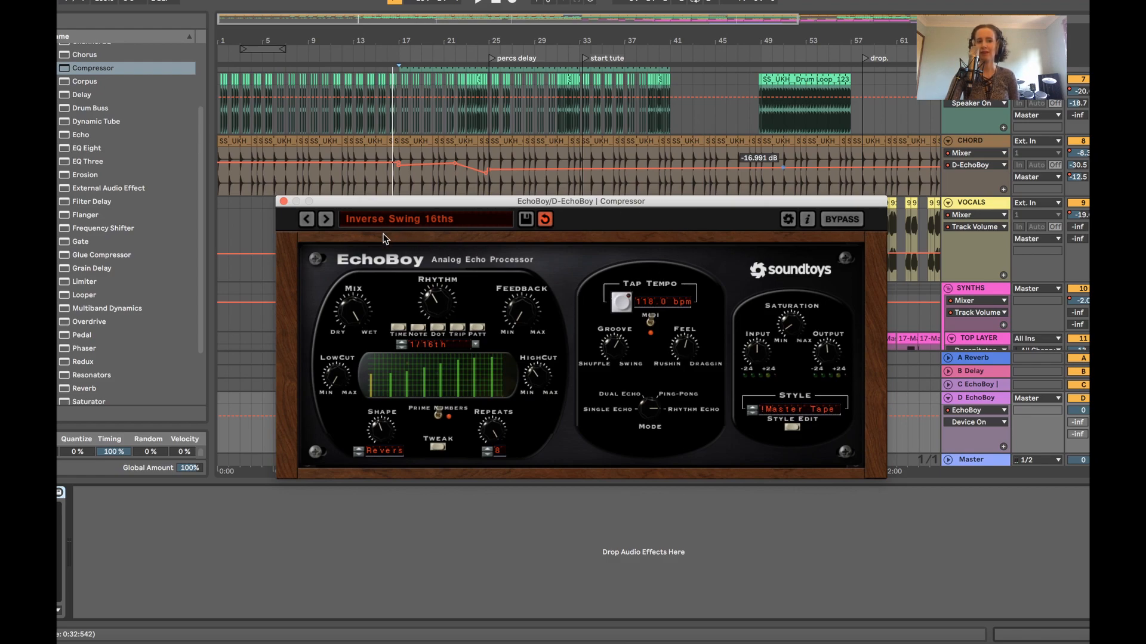
left_click(420, 218)
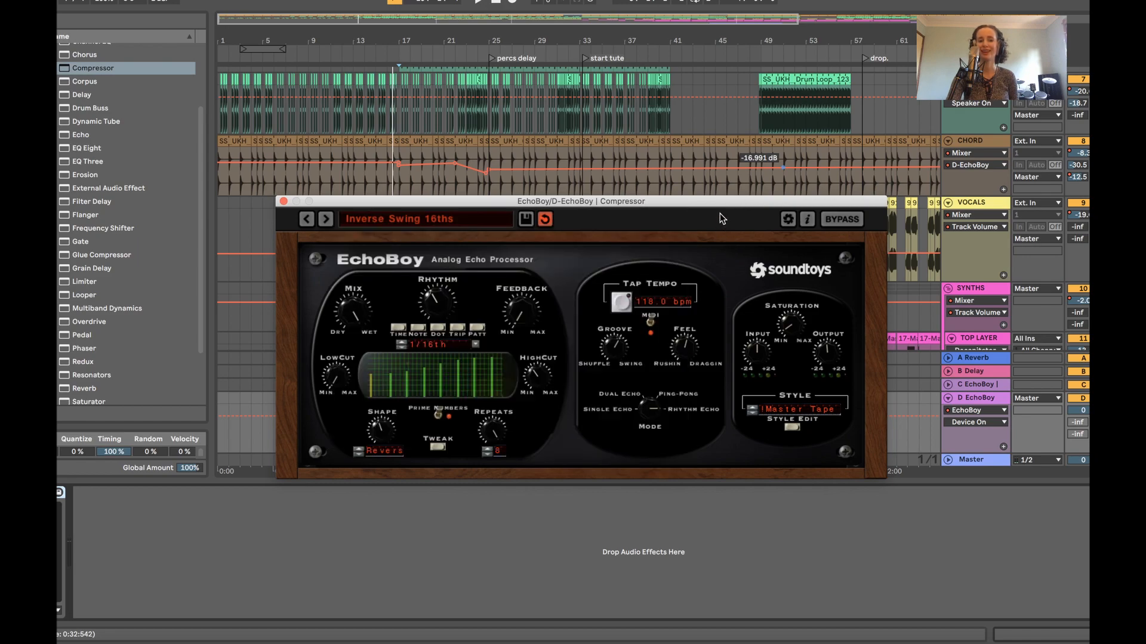
mouse_move(524, 330)
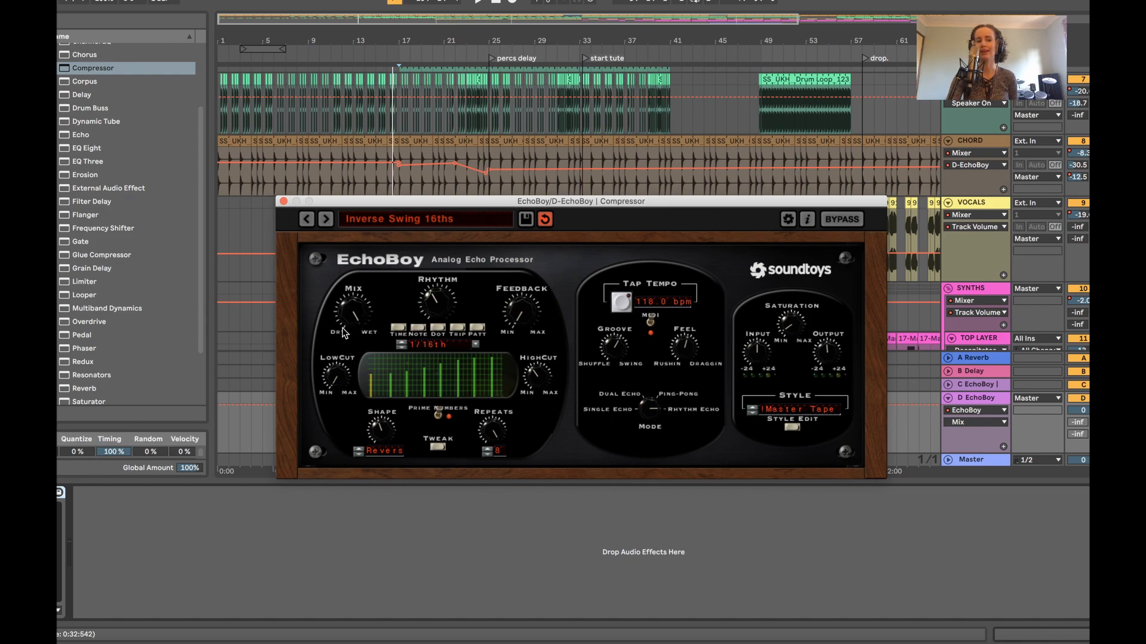
mouse_move(652, 358)
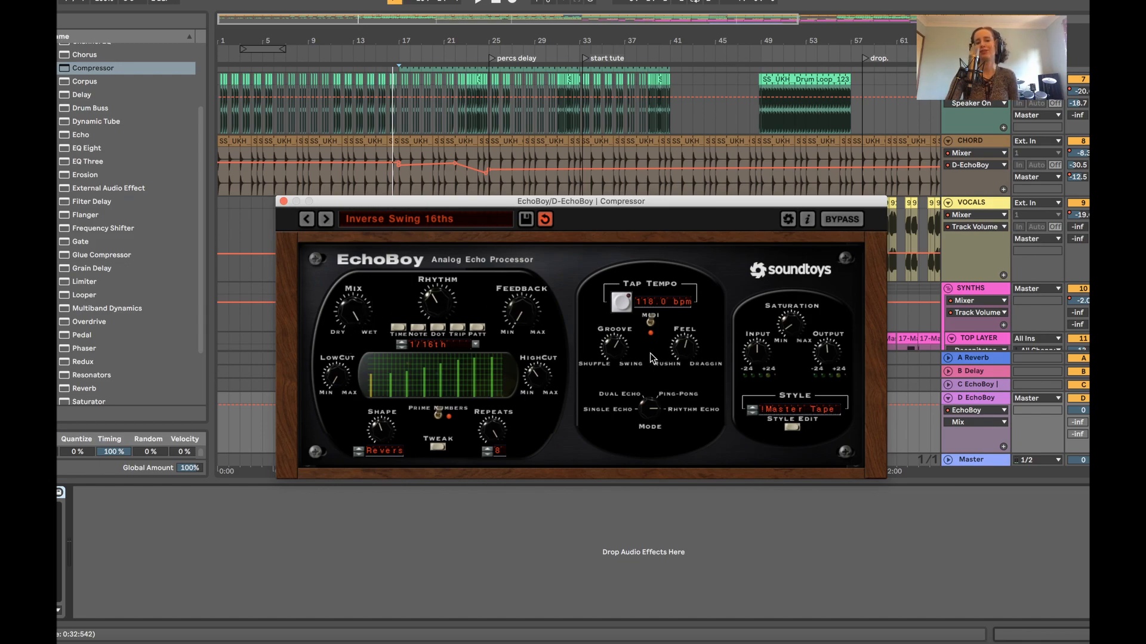
mouse_move(708, 395)
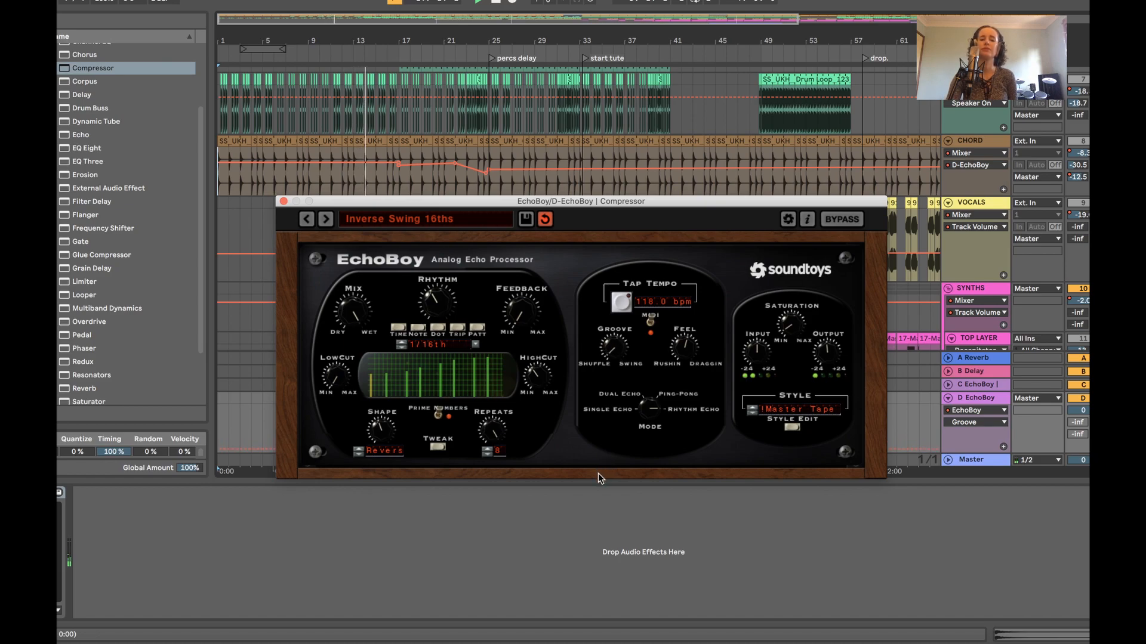
mouse_move(603, 481)
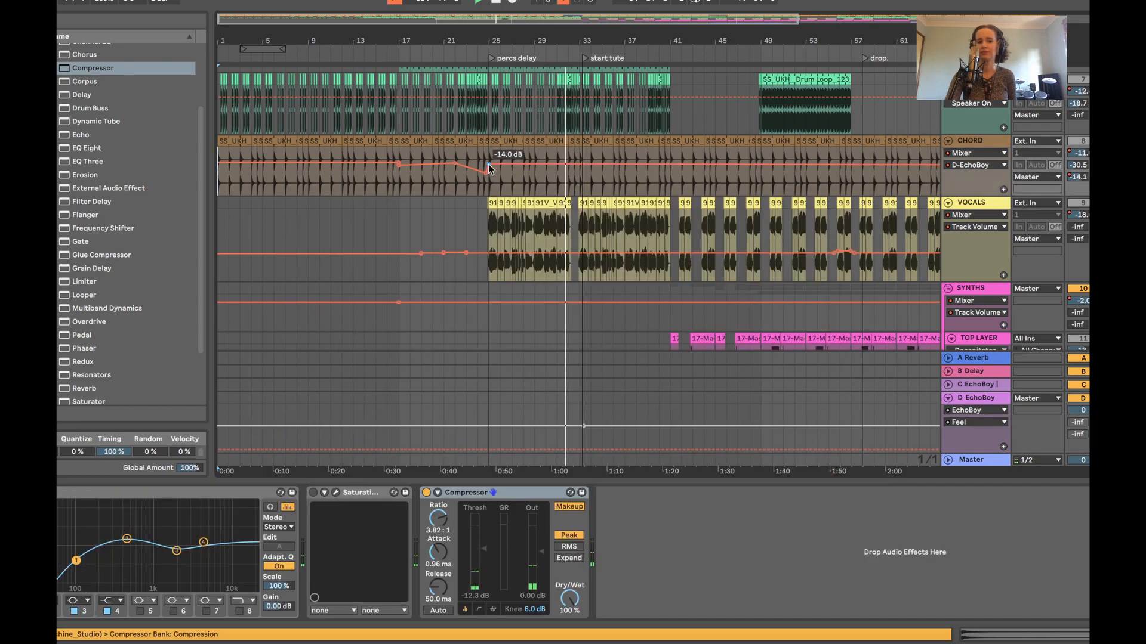
Set a breakpoint on the CHORD track's D-EchoBoy send automation to -14.0 dB
left_click(975, 398)
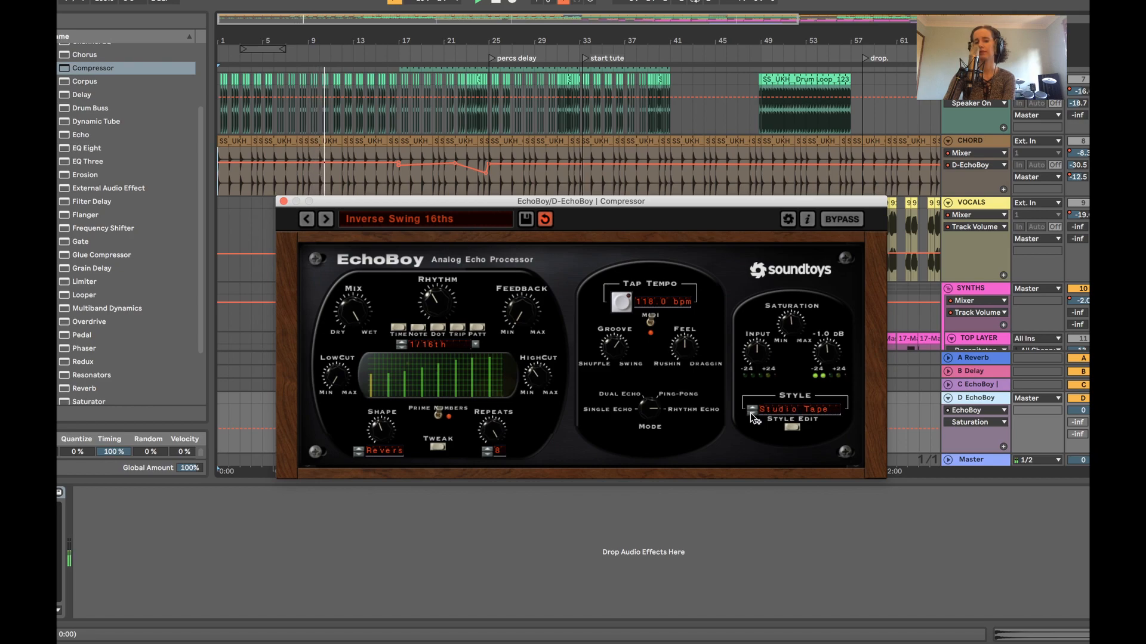
Step EchoBoy's Style arrows from Studio Tape through to Space Echo
left_click(793, 407)
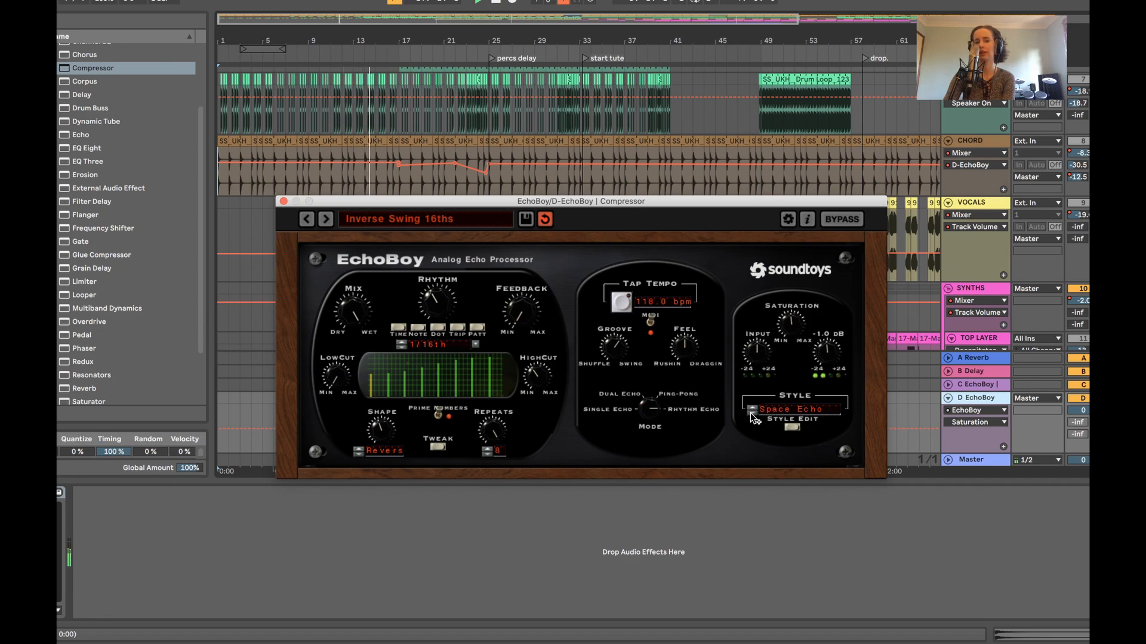
left_click(791, 408)
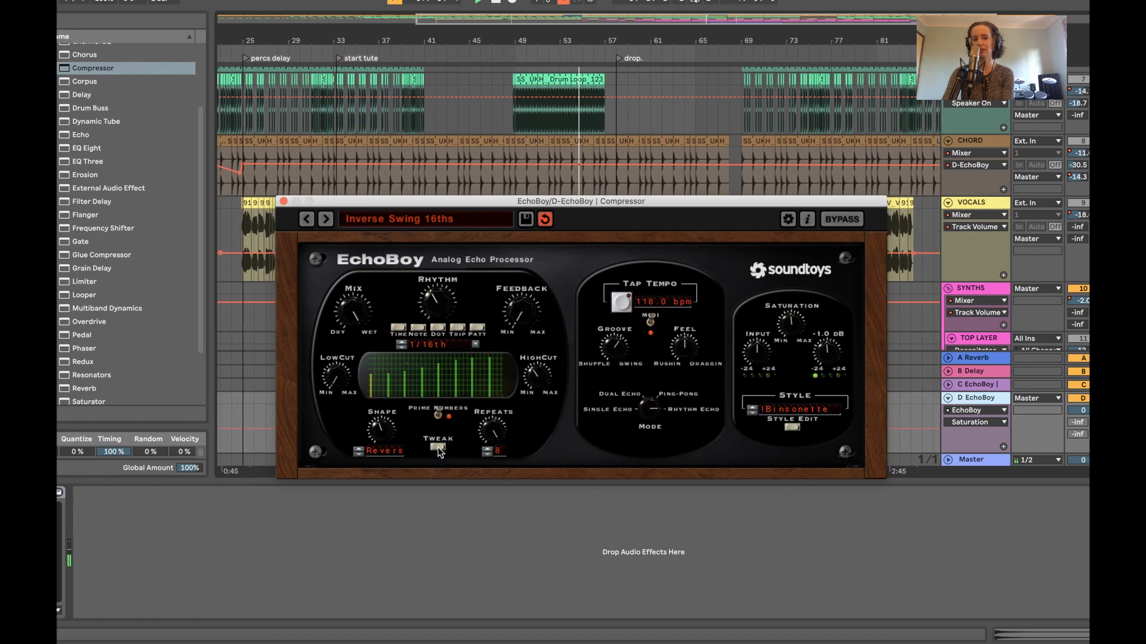
Select Binsonette in EchoBoy's style and reveal the Tweak controls
left_click(436, 447)
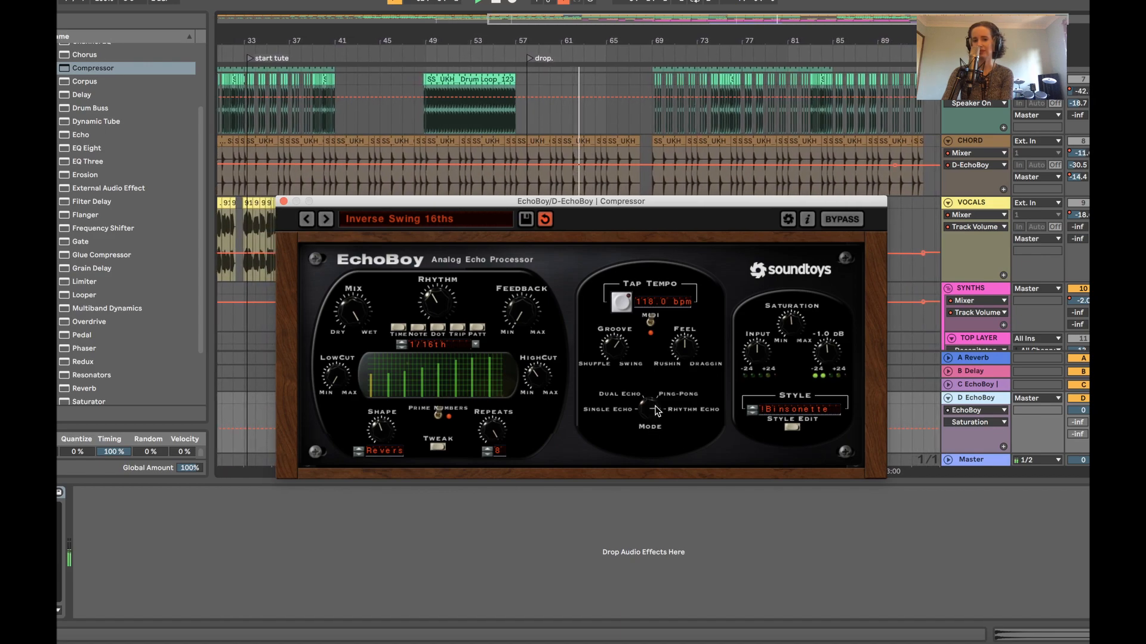
Put EchoBoy in Ping-Pong mode with ping near 906 ms and pong 6.2 ms
left_click(656, 406)
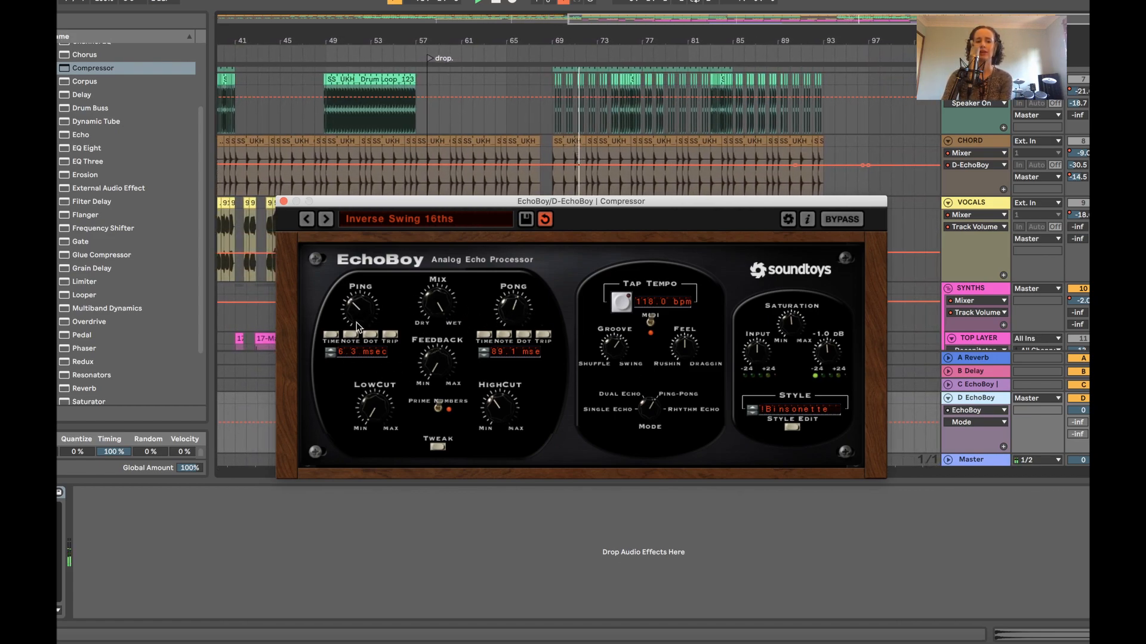
left_click_drag(358, 303, 358, 286)
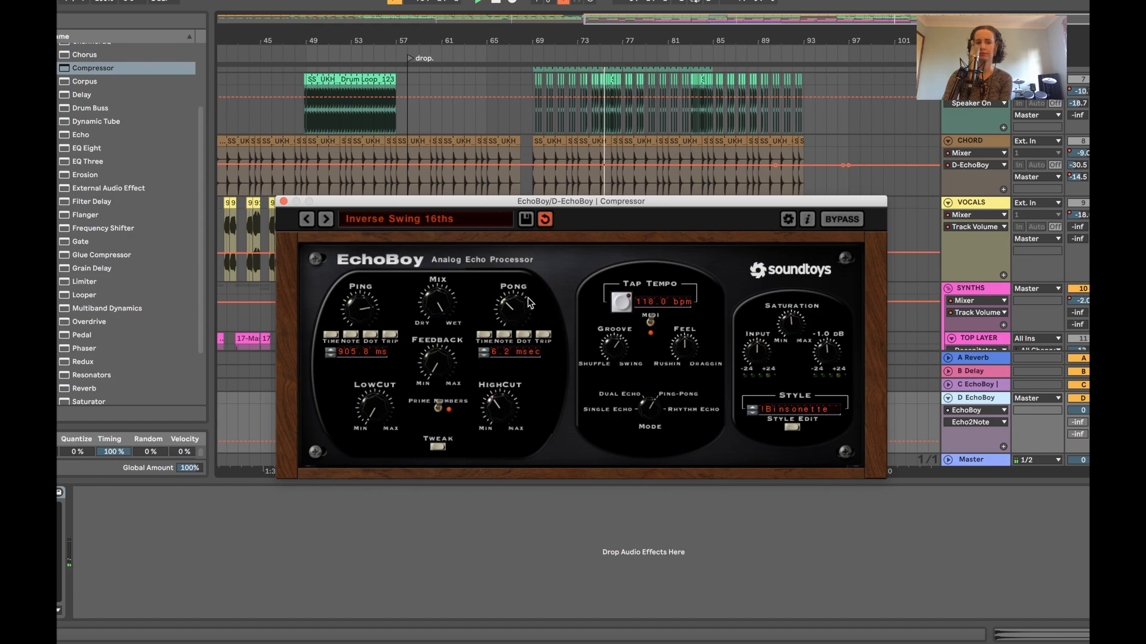
Try Dual Echo with a shorter Echo 1, then Single Echo at about 16 ms
left_click(623, 400)
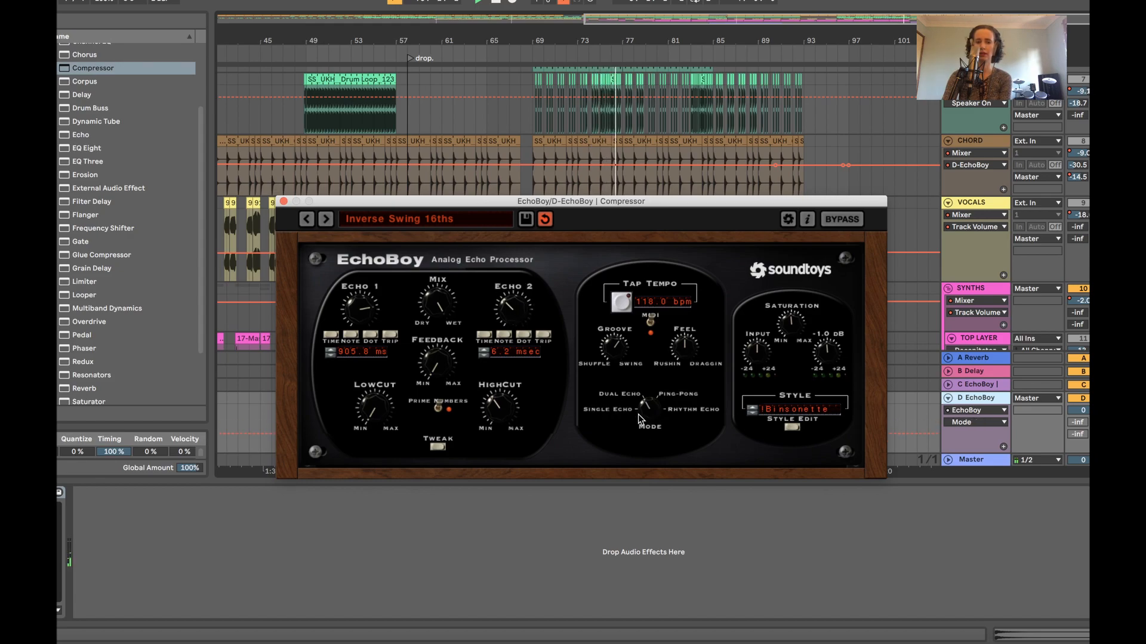
left_click_drag(361, 306, 362, 322)
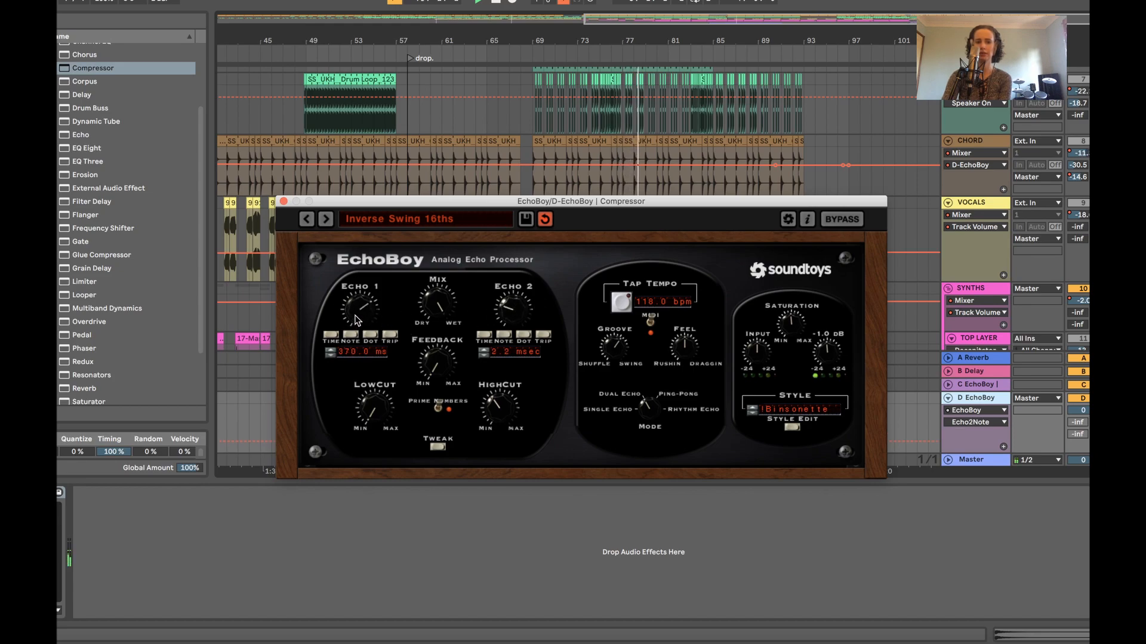
left_click_drag(358, 307, 366, 293)
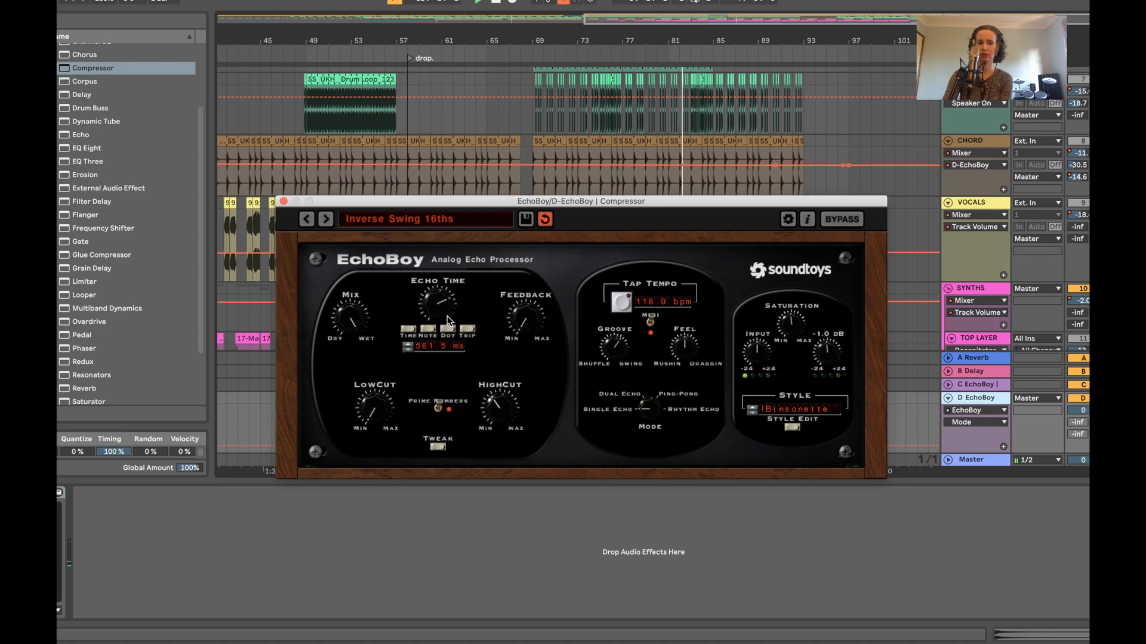
left_click_drag(435, 301, 436, 329)
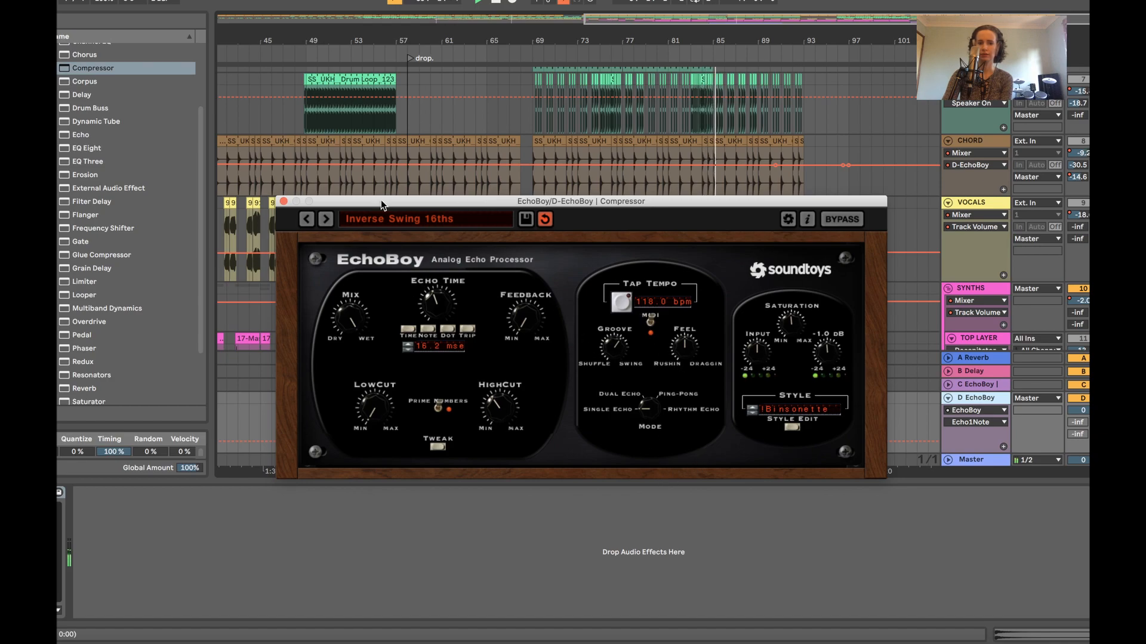
mouse_move(657, 421)
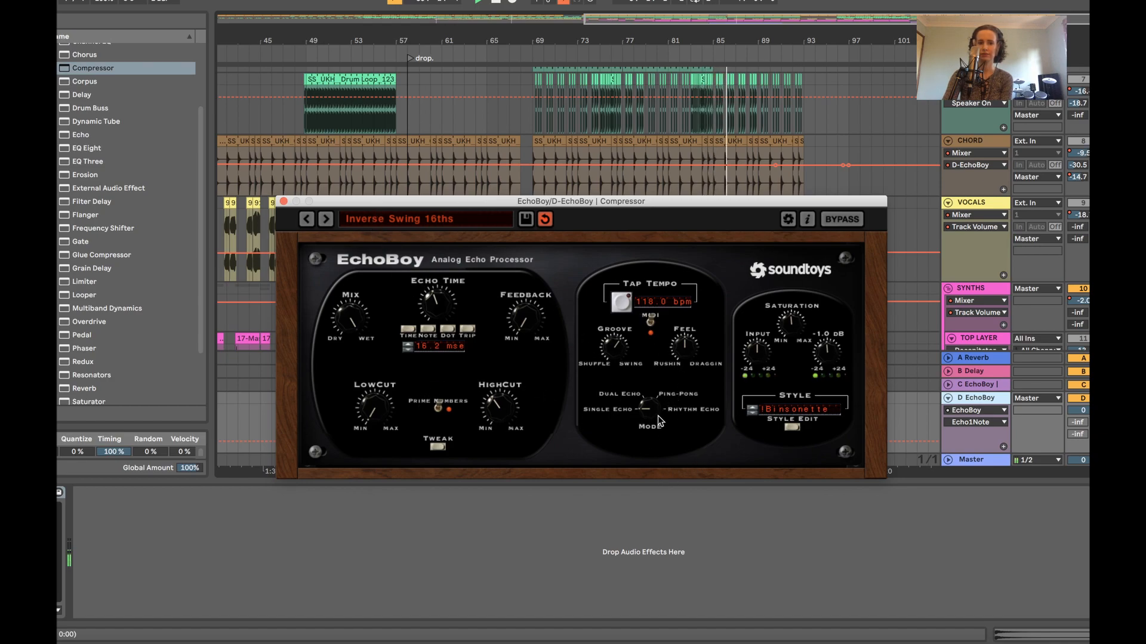
Return EchoBoy to Rhythm Echo mode at 1/16th and close its window
left_click(470, 329)
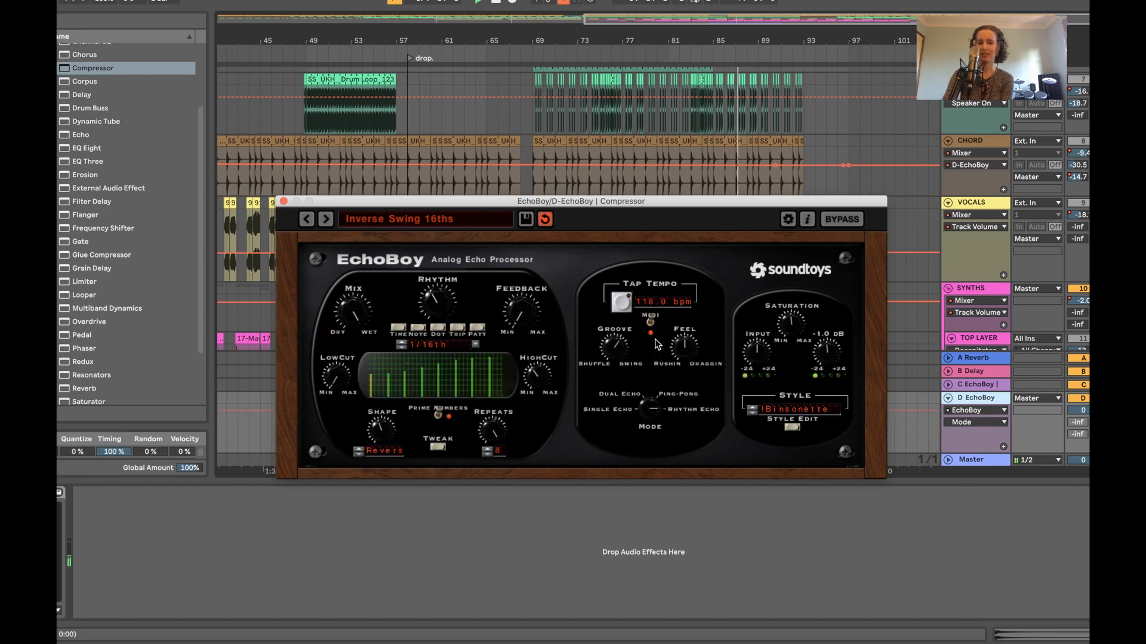
mouse_move(661, 413)
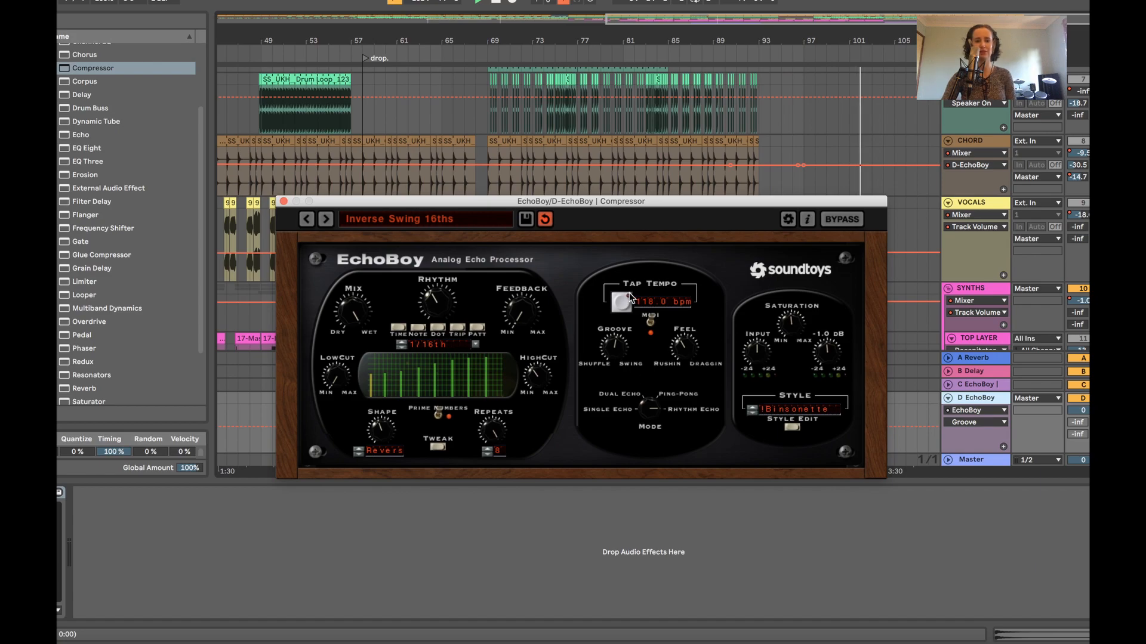
left_click(284, 202)
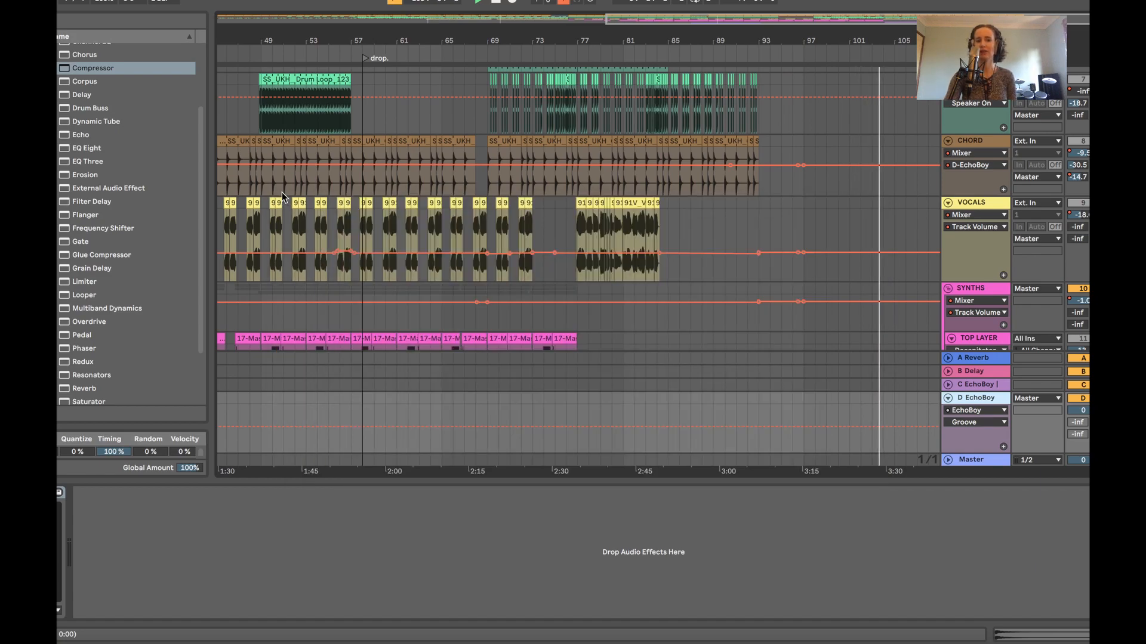
Show EchoBoy's Saturation envelope on the D EchoBoy return, breakpoint at 0.49, then close the plugin
left_click(976, 397)
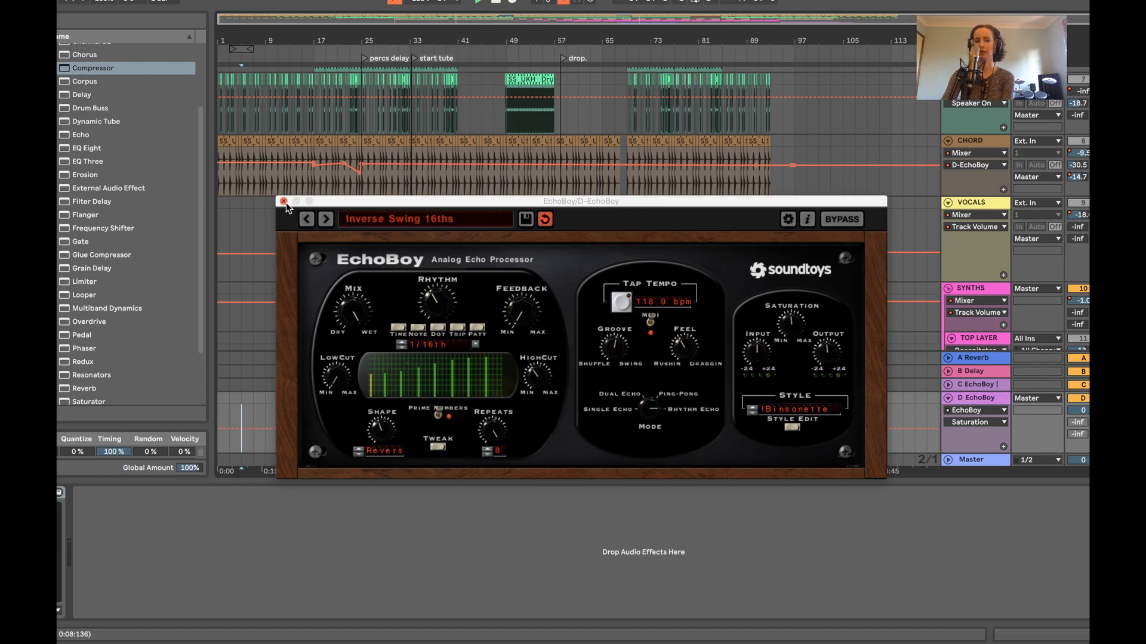
left_click(284, 202)
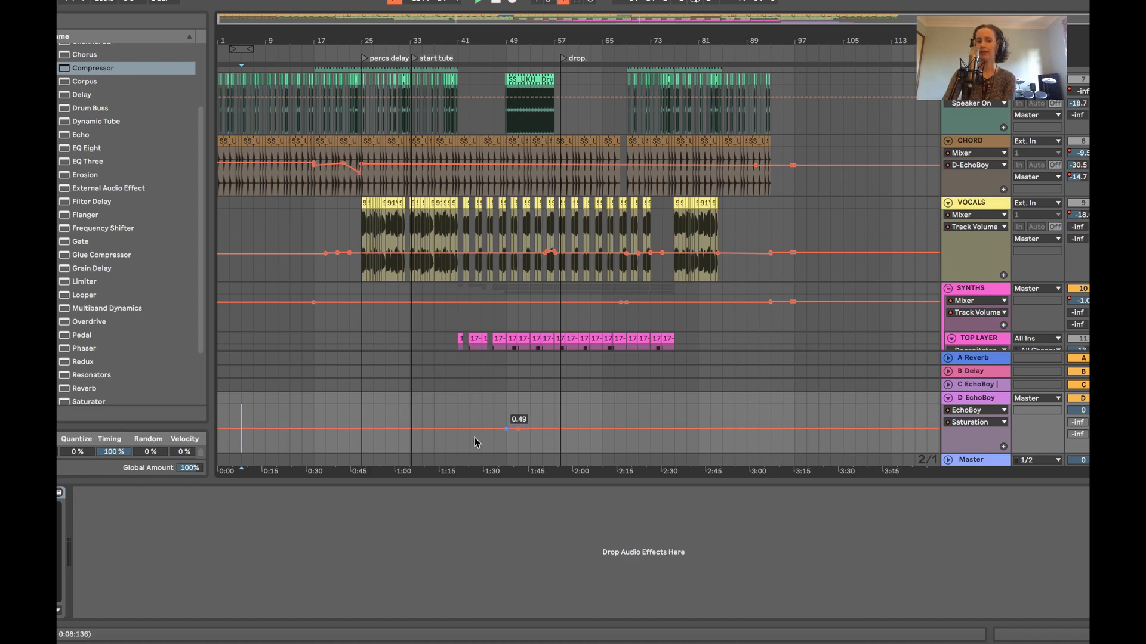